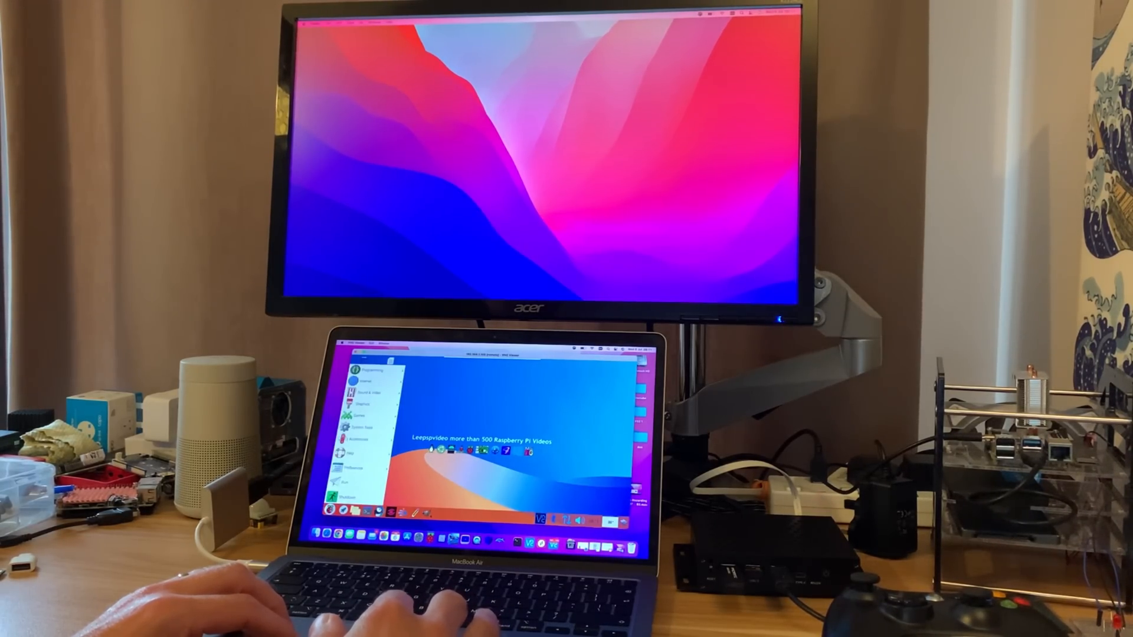
# - Open the Raspberry Pi menu's Preferences submenu listing Screen Configuration and other tools
pyautogui.click(361, 476)
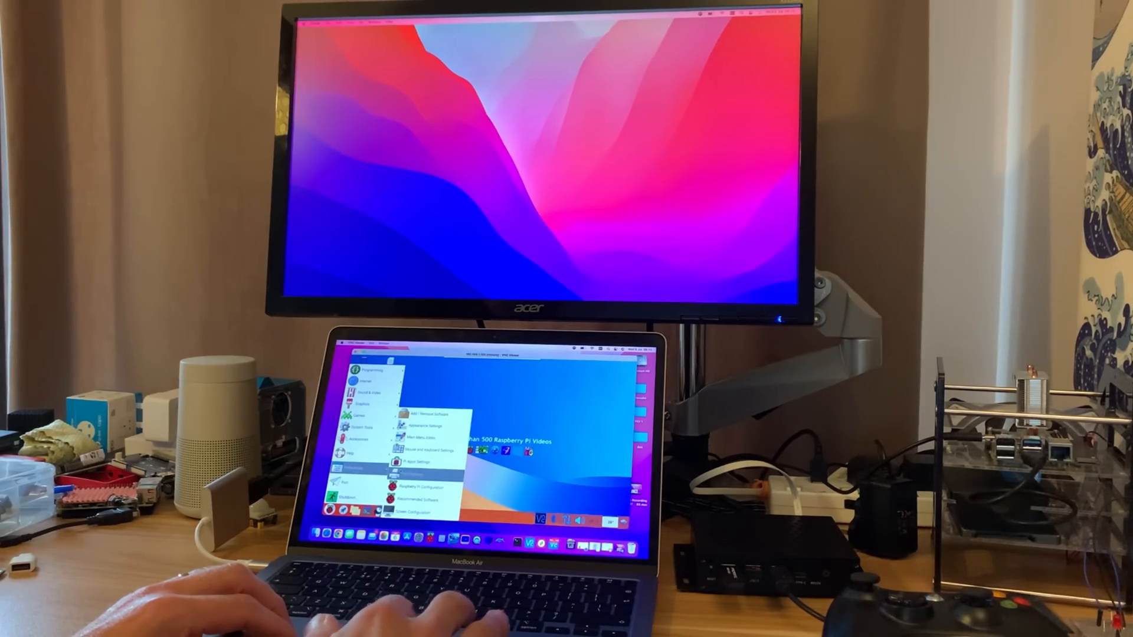